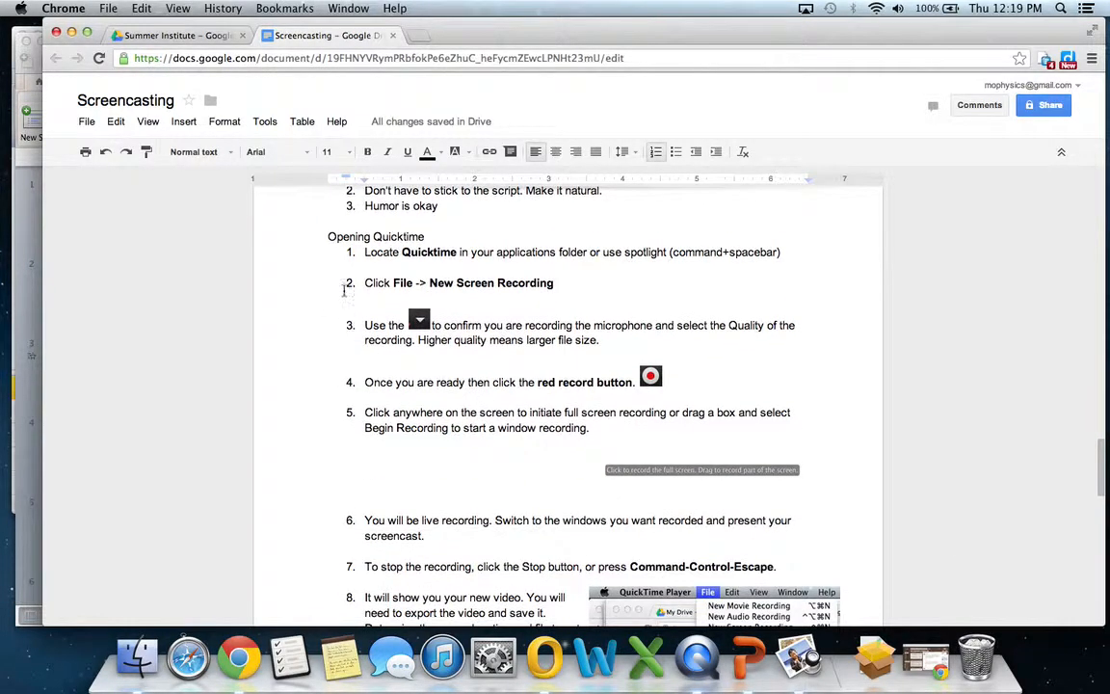
Play the demo, launch QuickTime Player via Spotlight 'quick', show its File menu, and advance to the setup slide.
scroll(down, 3)
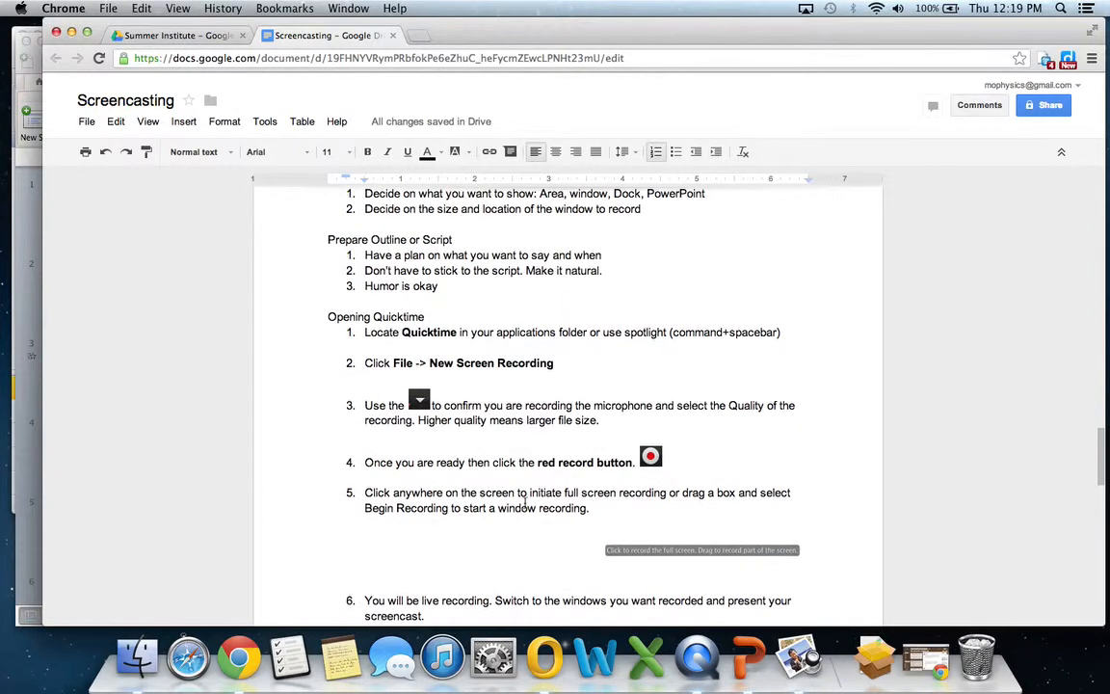
mouse_move(438, 420)
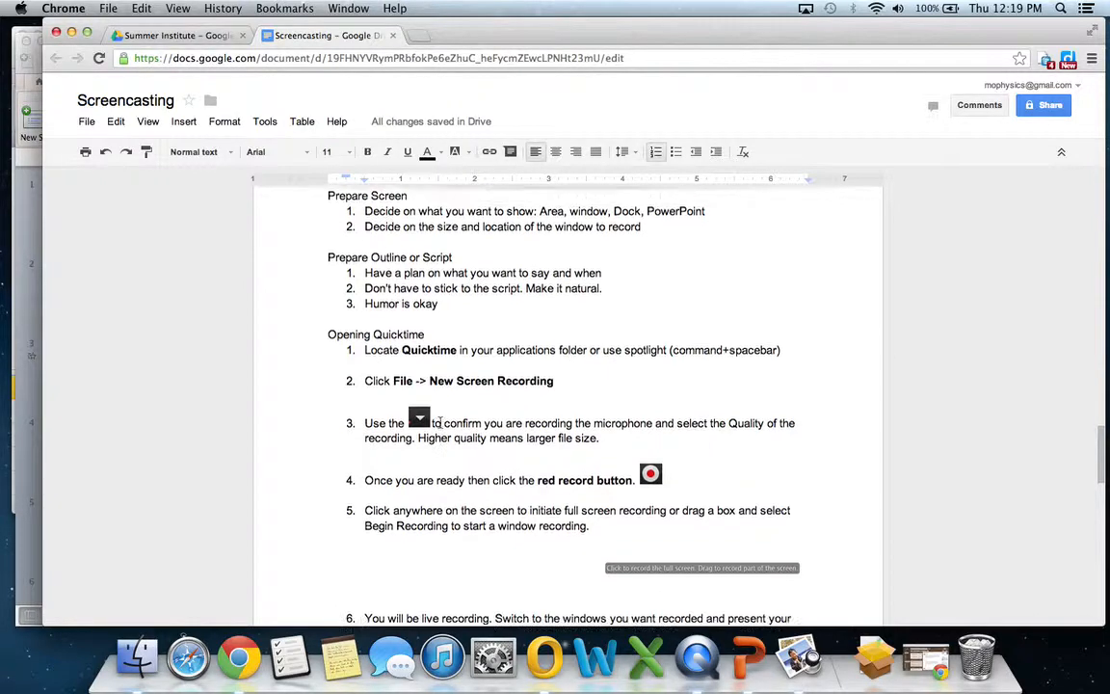
click(401, 347)
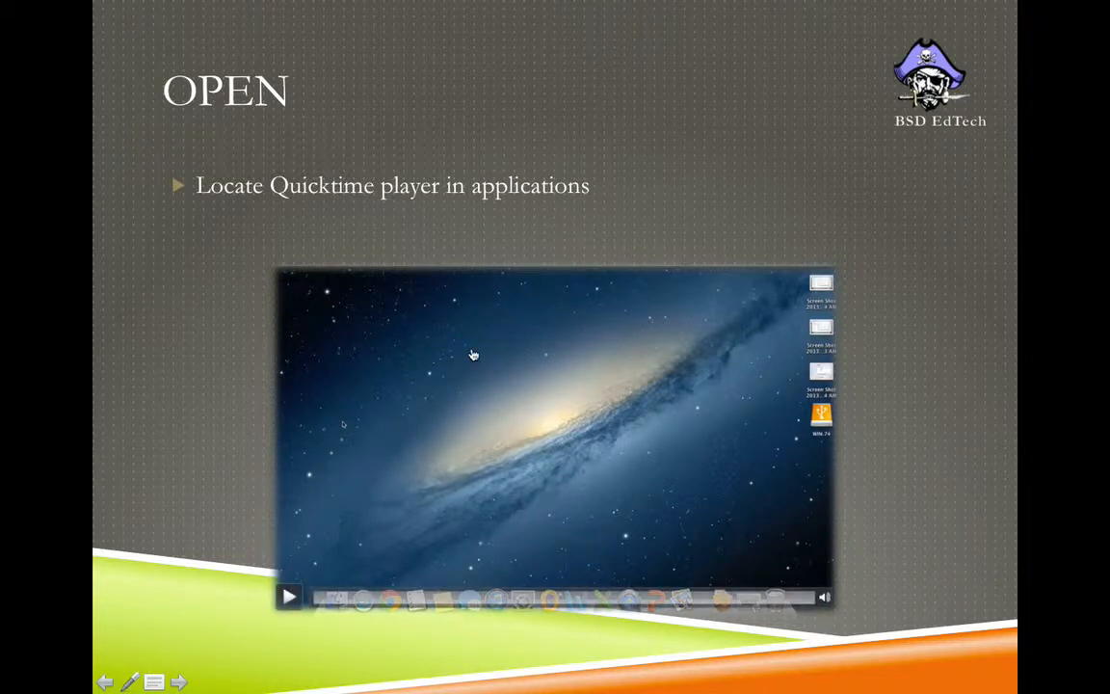
click(288, 598)
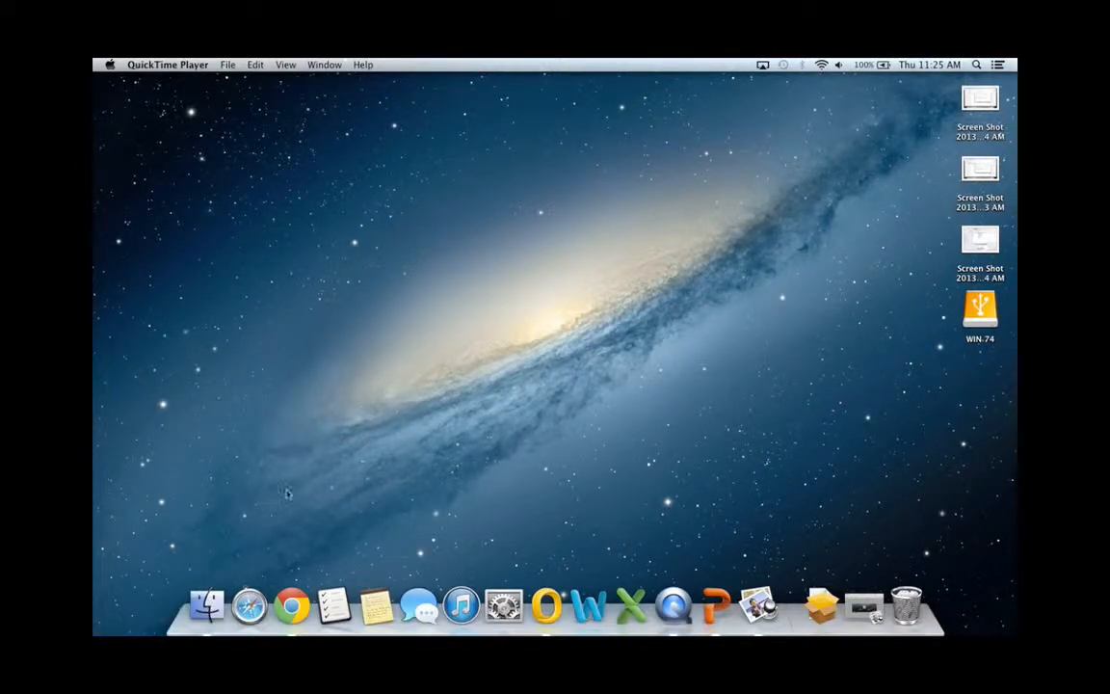
click(978, 64)
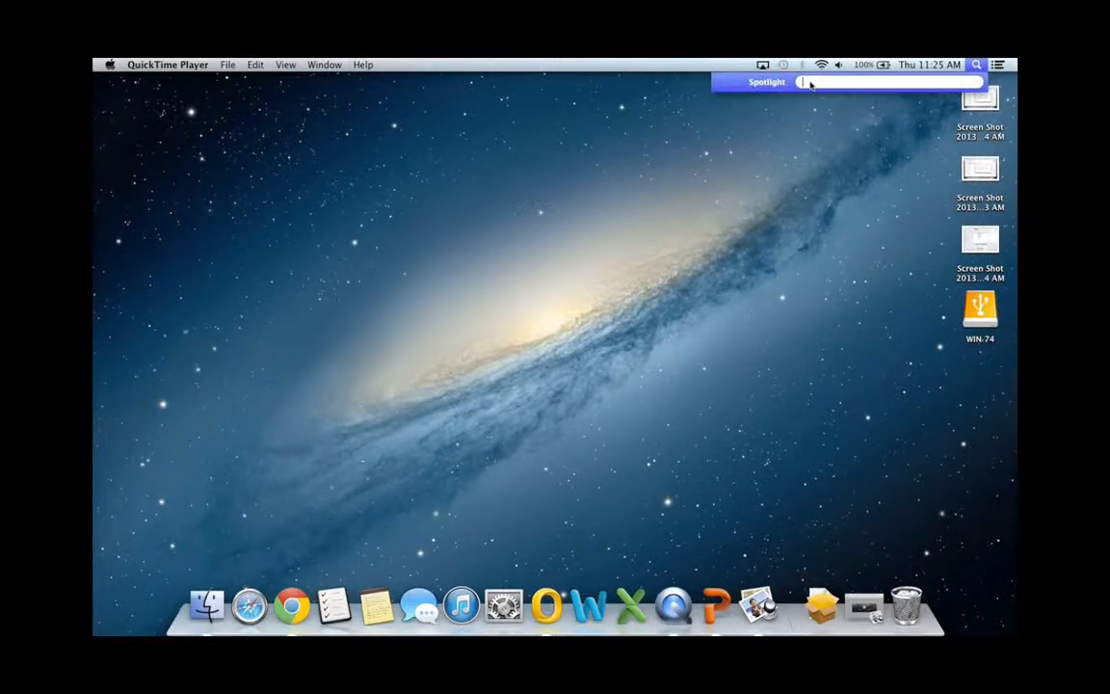
text(quick)
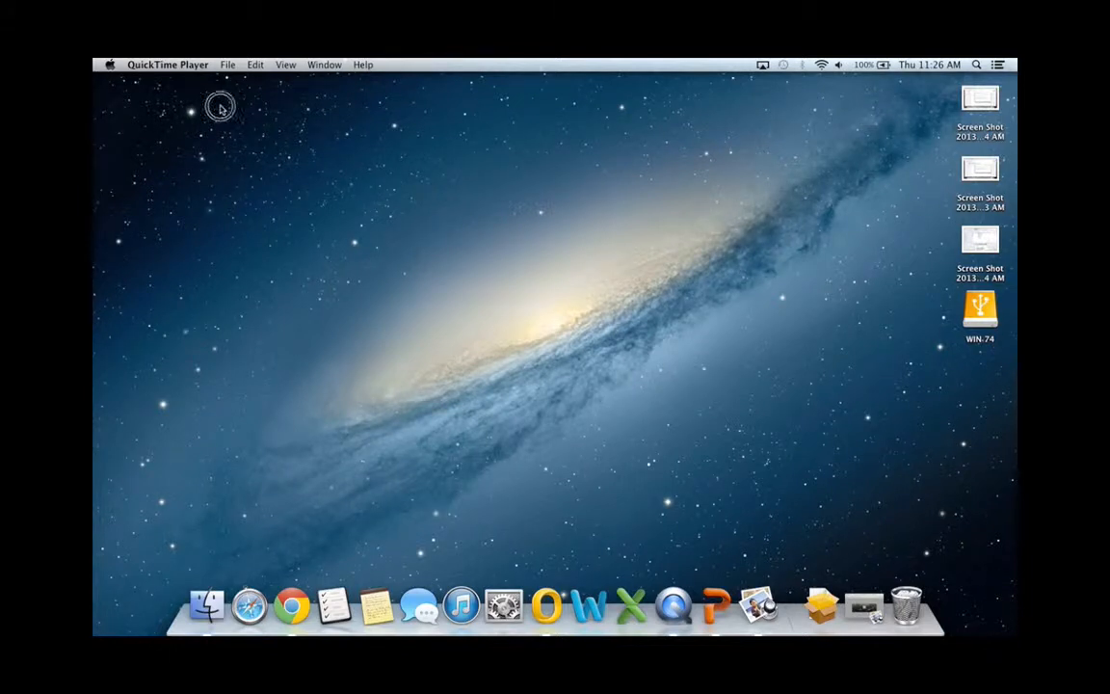
mouse_move(229, 64)
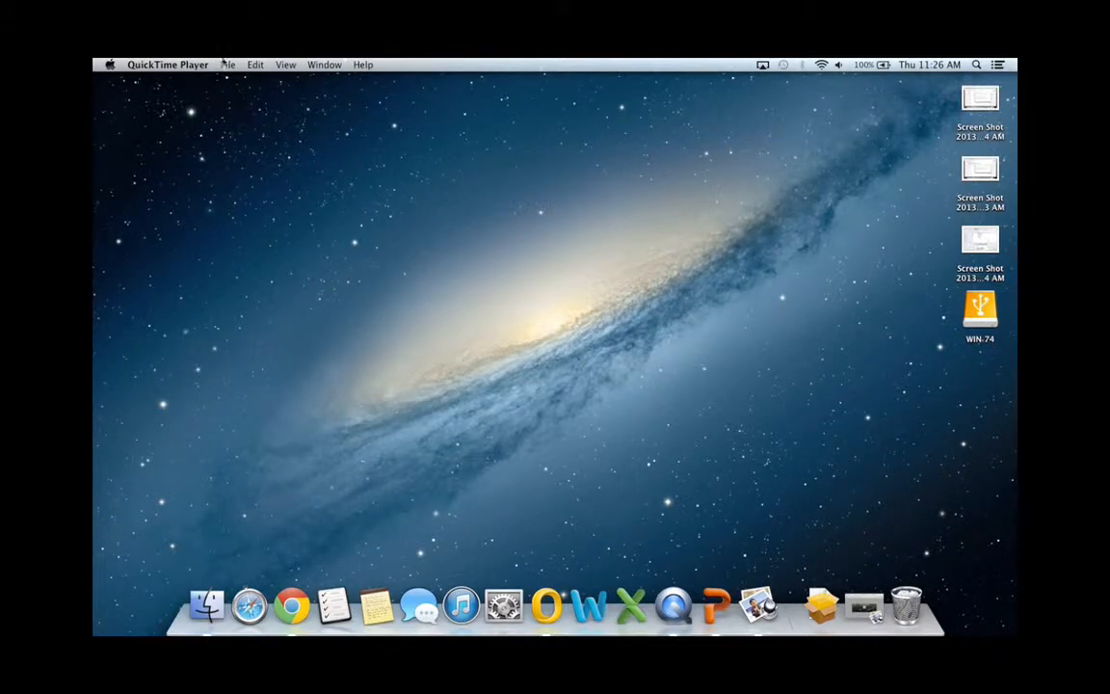
click(228, 64)
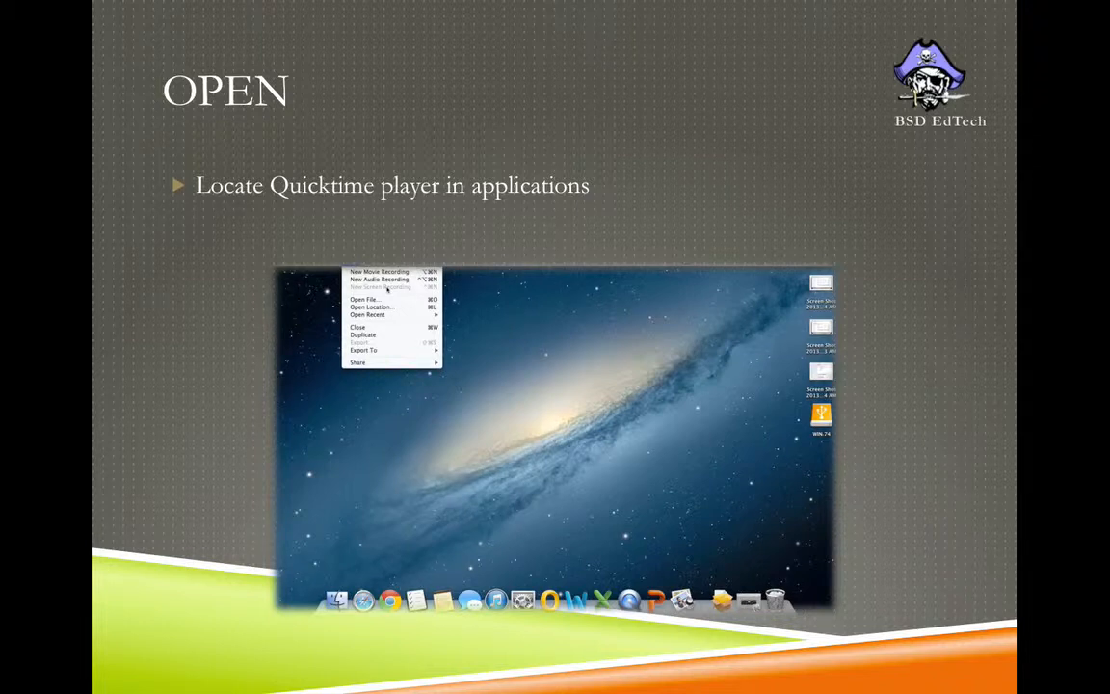
key(right)
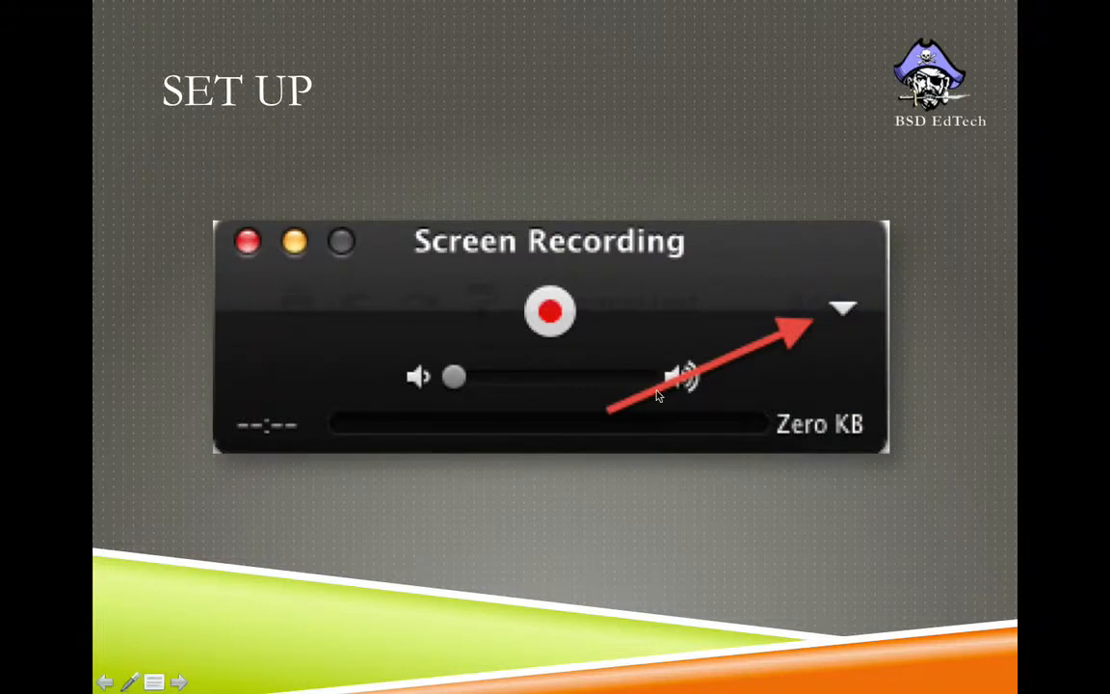
mouse_move(841, 331)
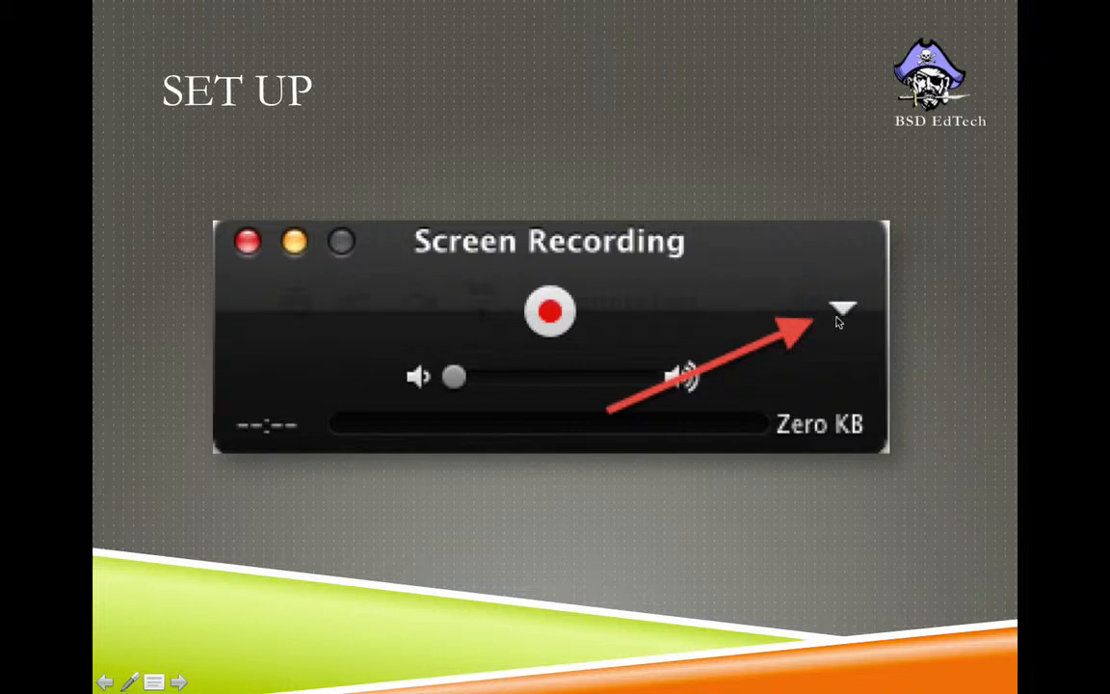
click(845, 308)
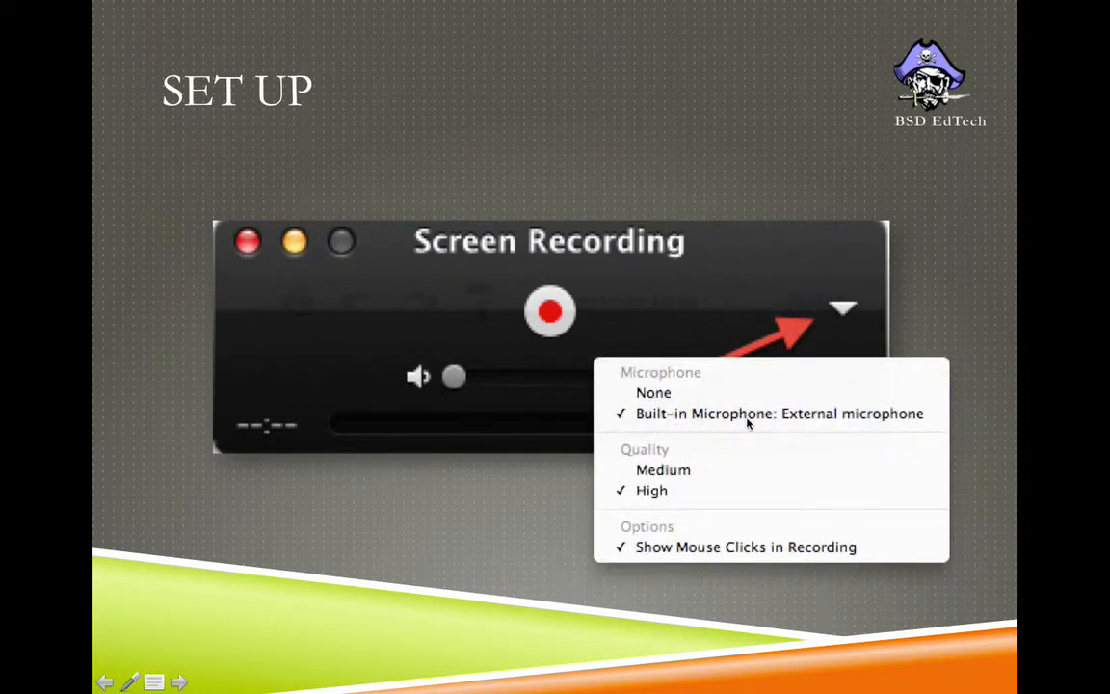
mouse_move(648, 453)
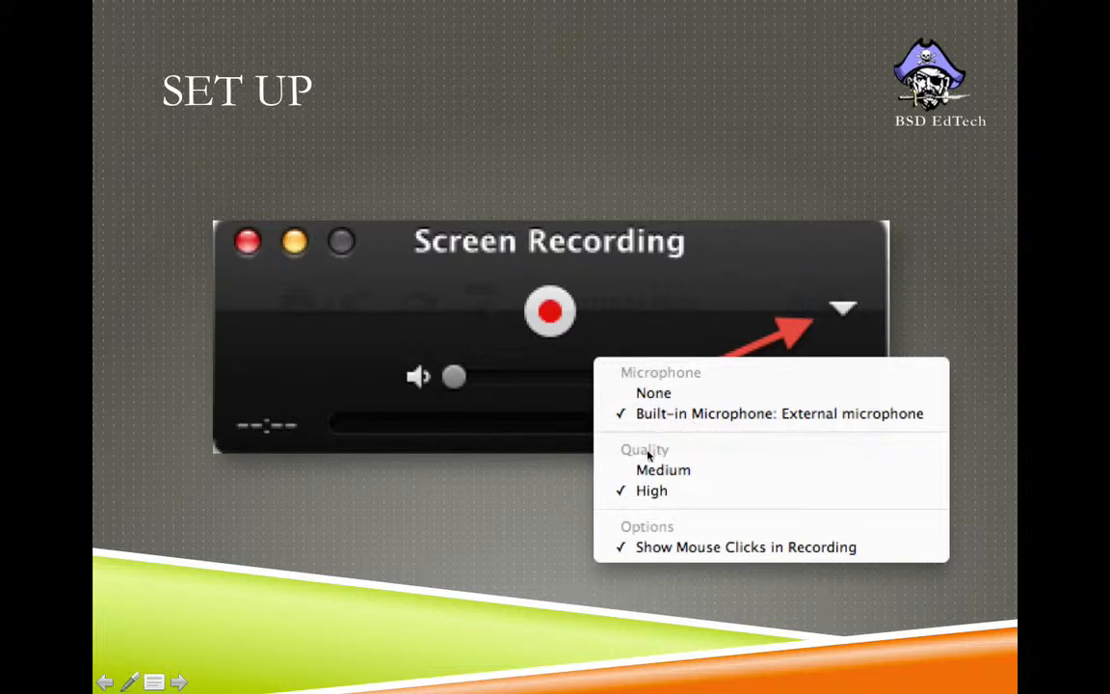
mouse_move(683, 485)
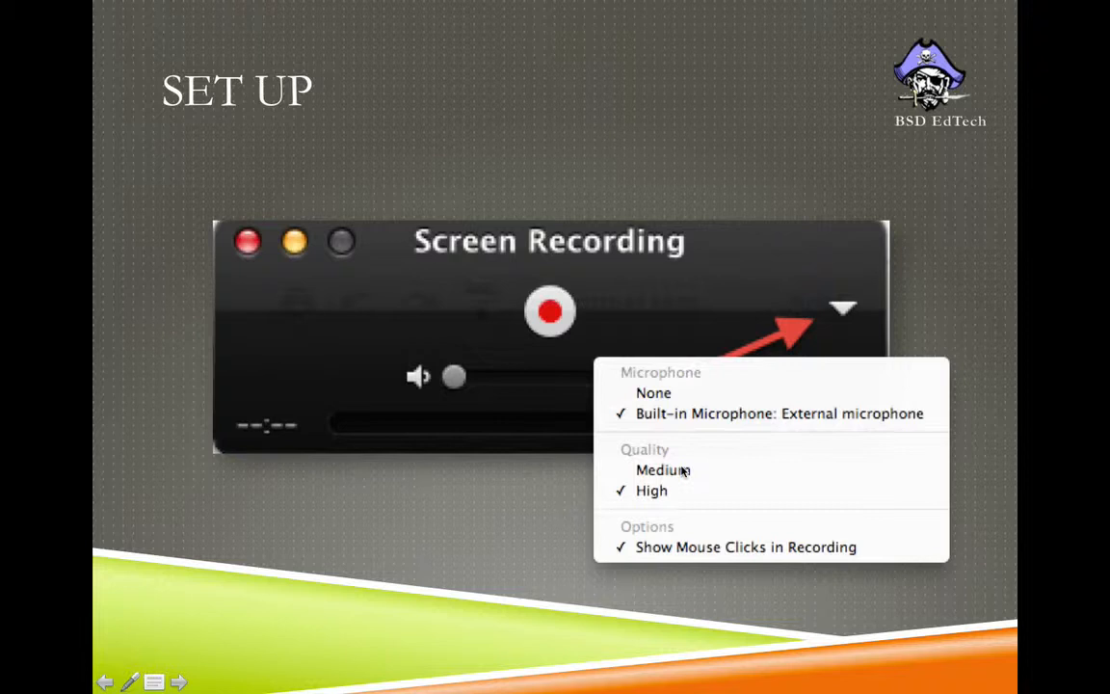
mouse_move(657, 491)
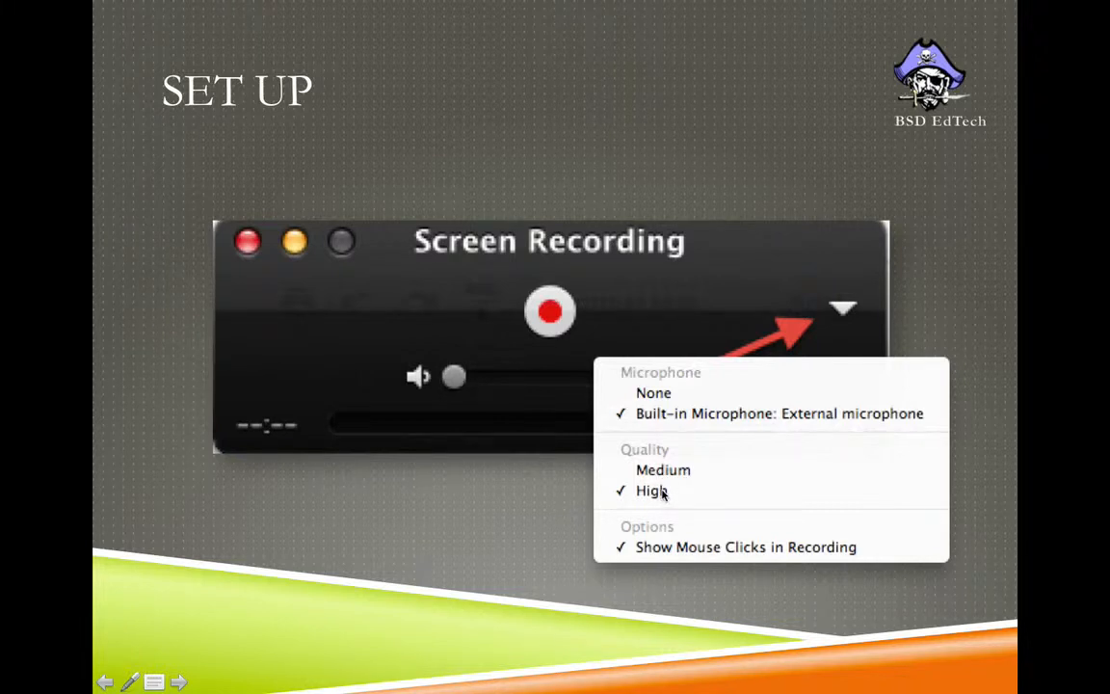
mouse_move(680, 549)
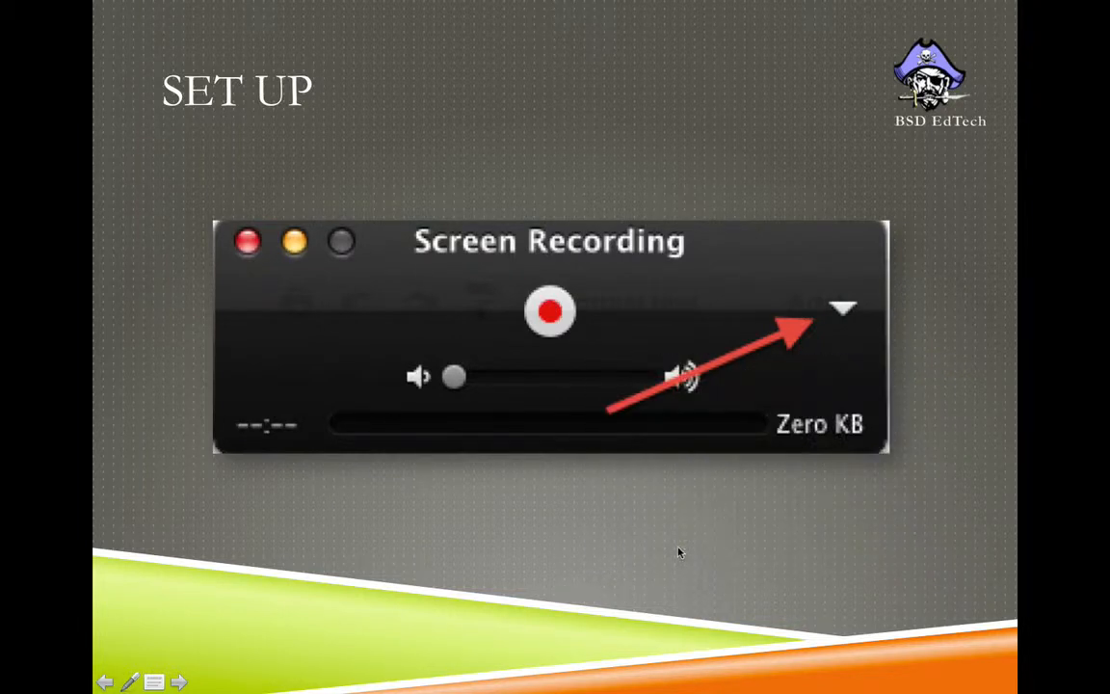
mouse_move(750, 438)
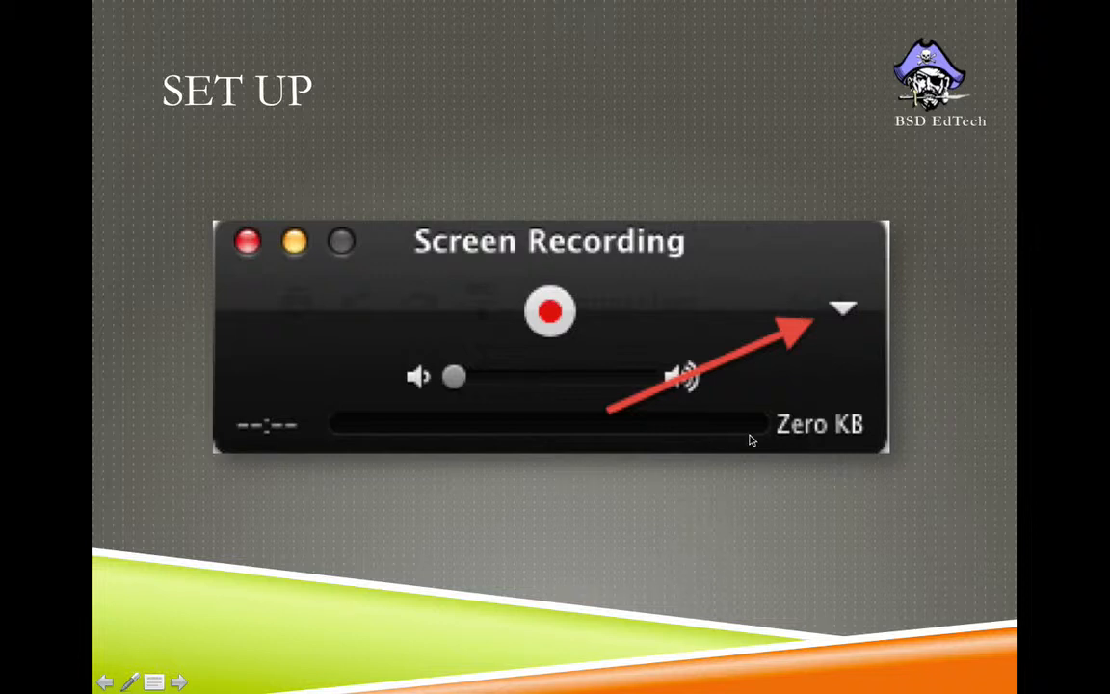
mouse_move(583, 325)
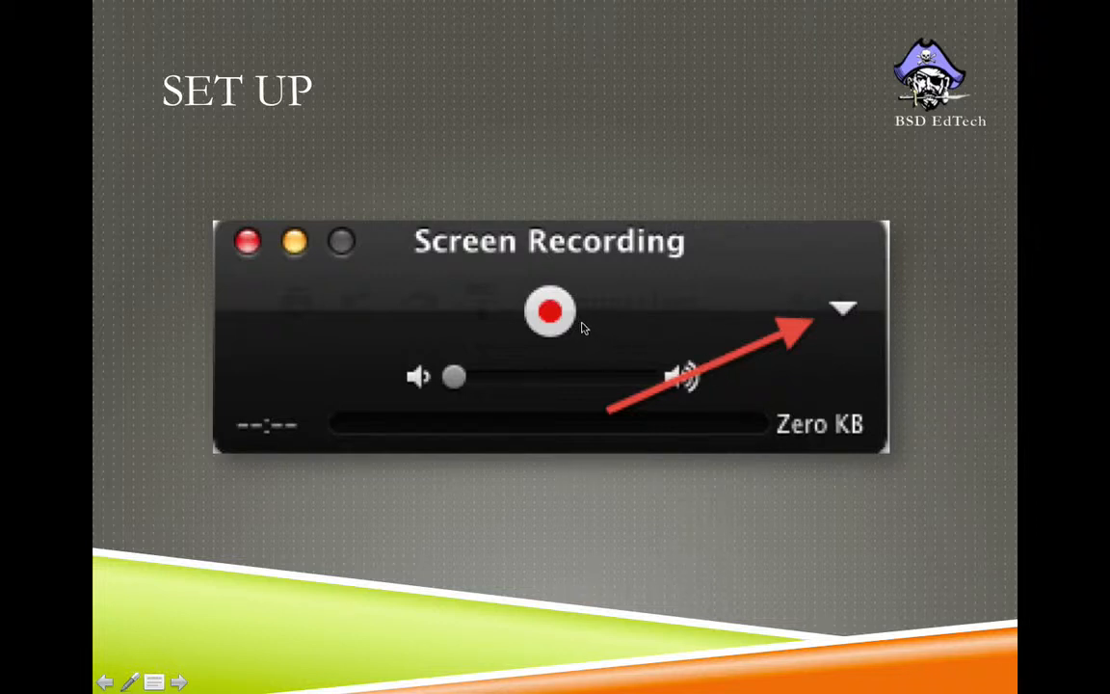
mouse_move(566, 320)
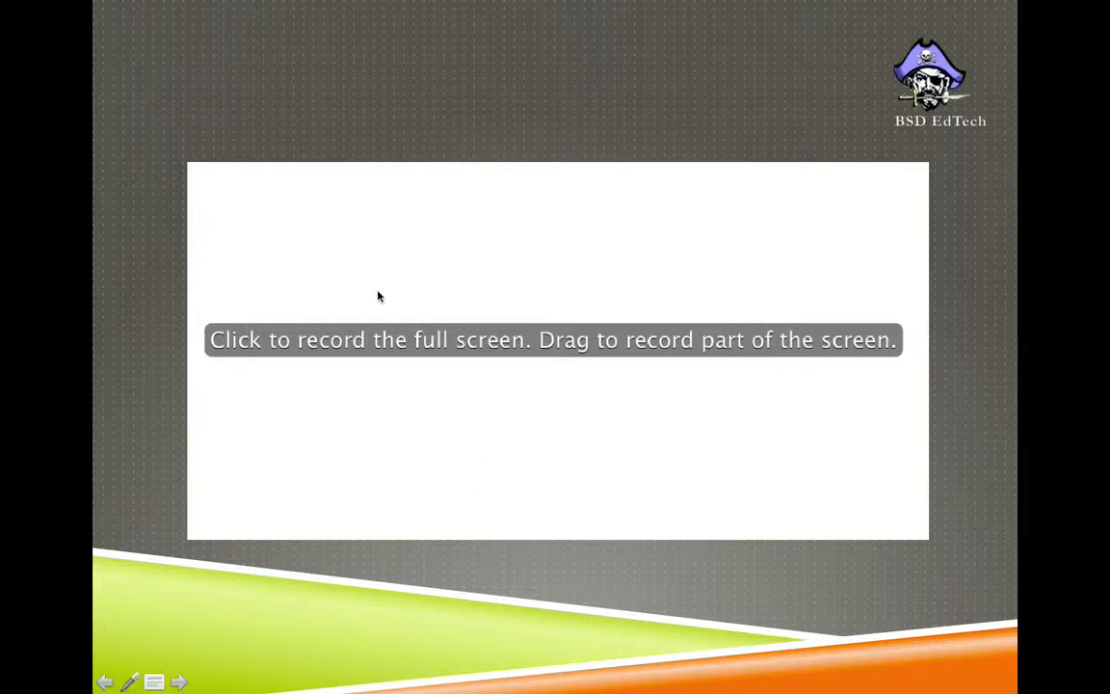
mouse_move(658, 356)
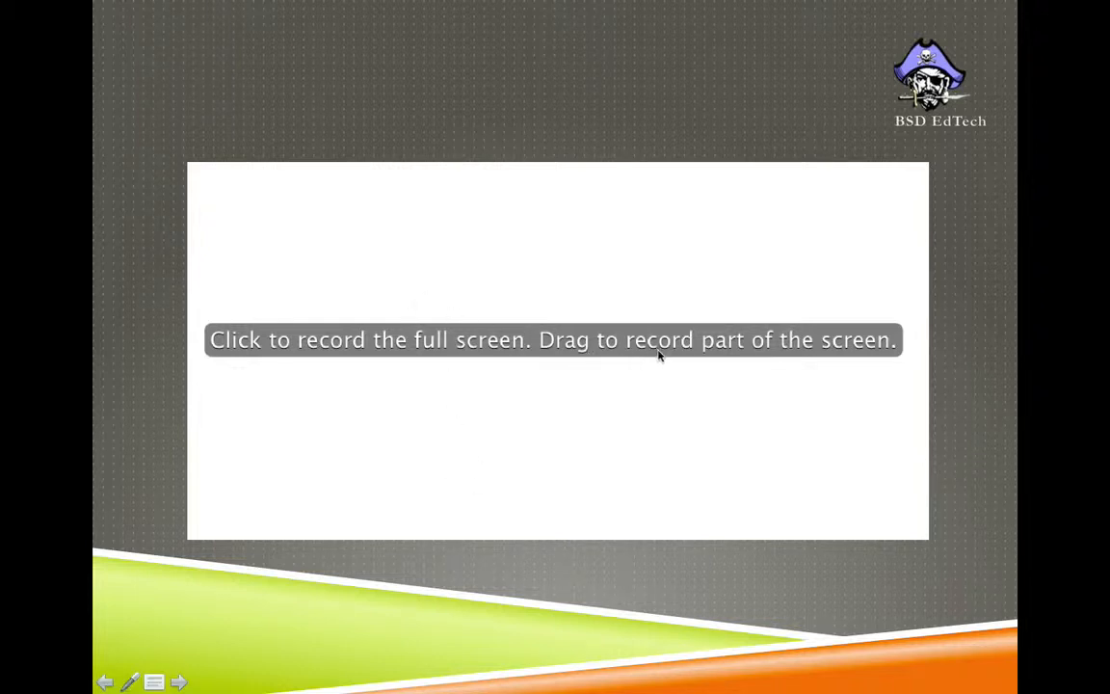
mouse_move(779, 355)
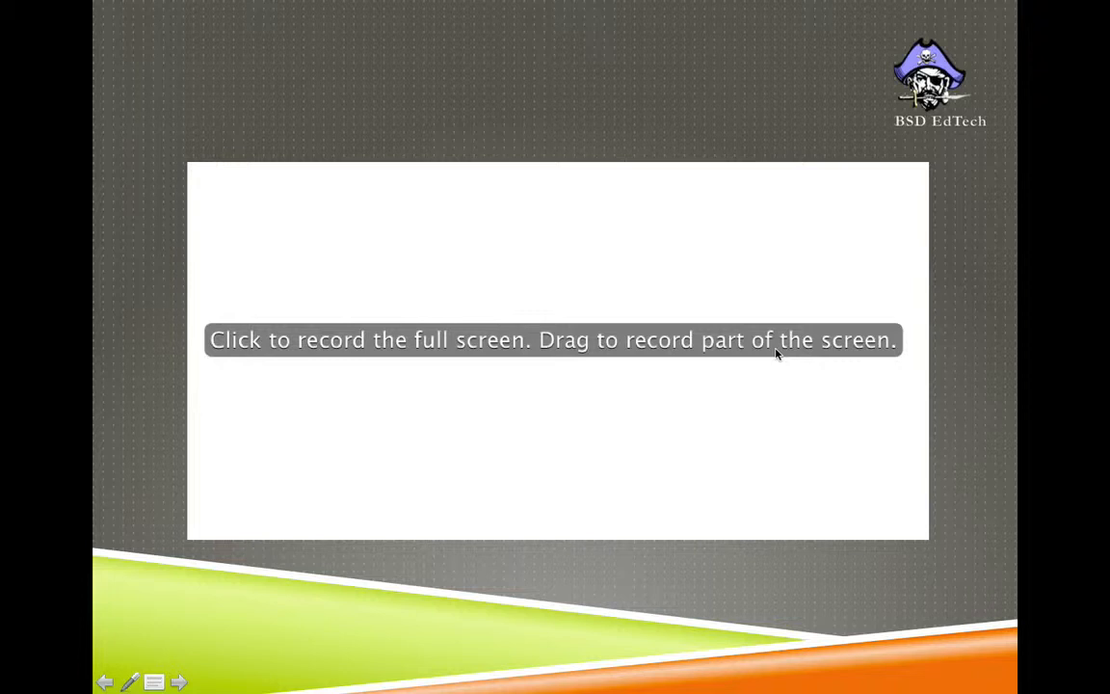
mouse_move(327, 189)
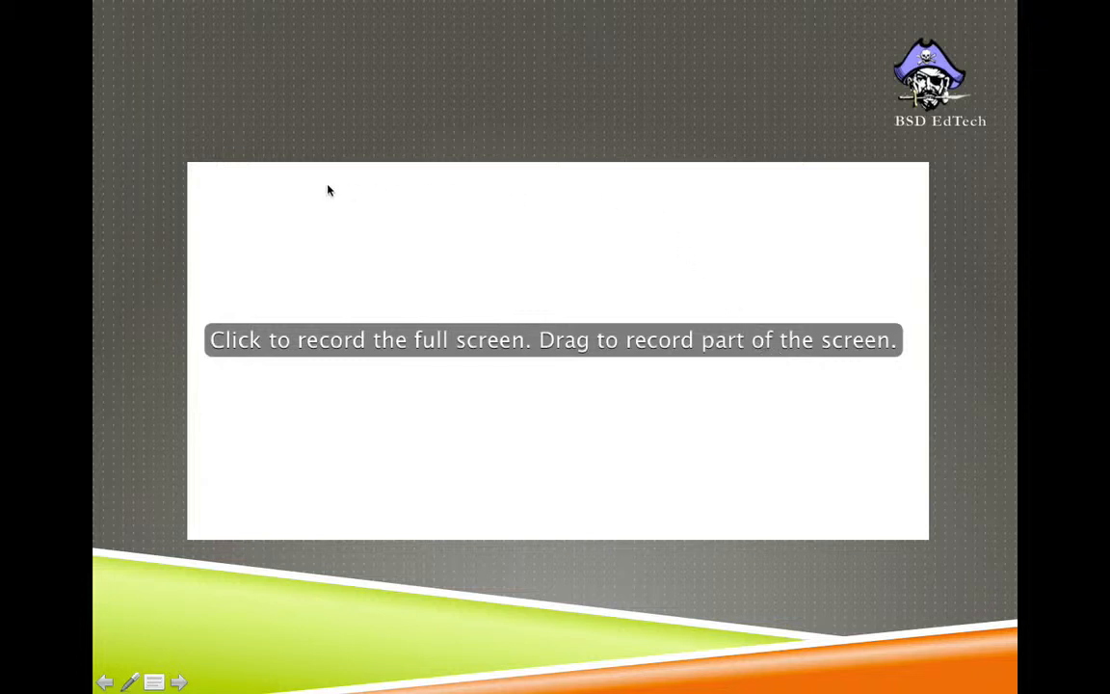
mouse_move(827, 187)
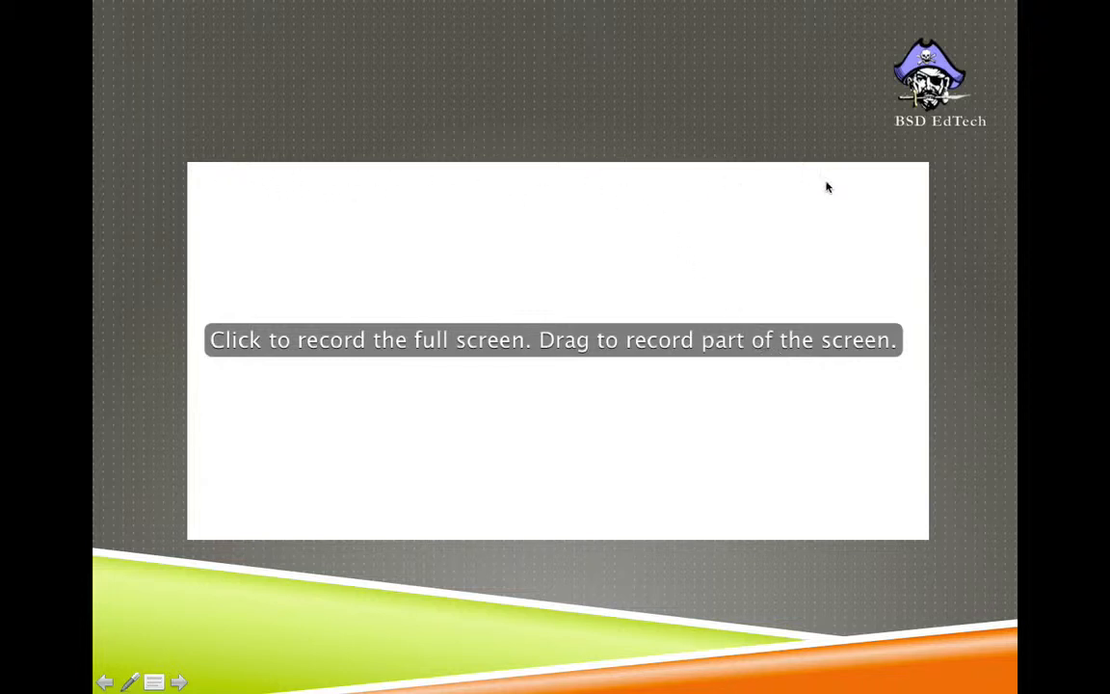
mouse_move(925, 169)
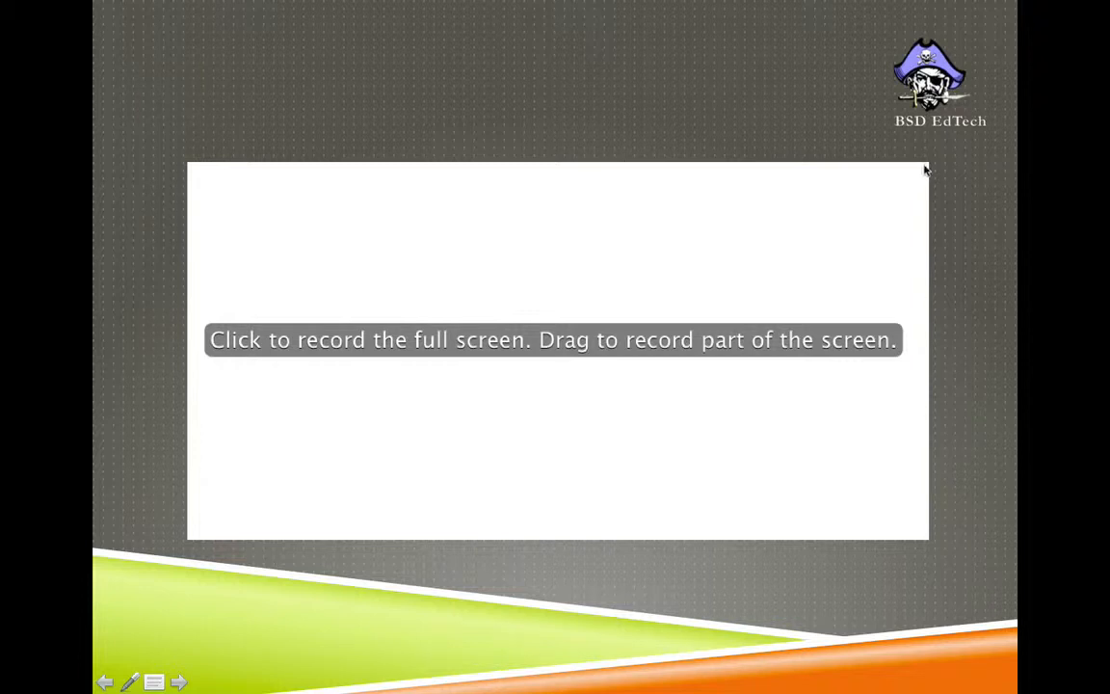
mouse_move(206, 490)
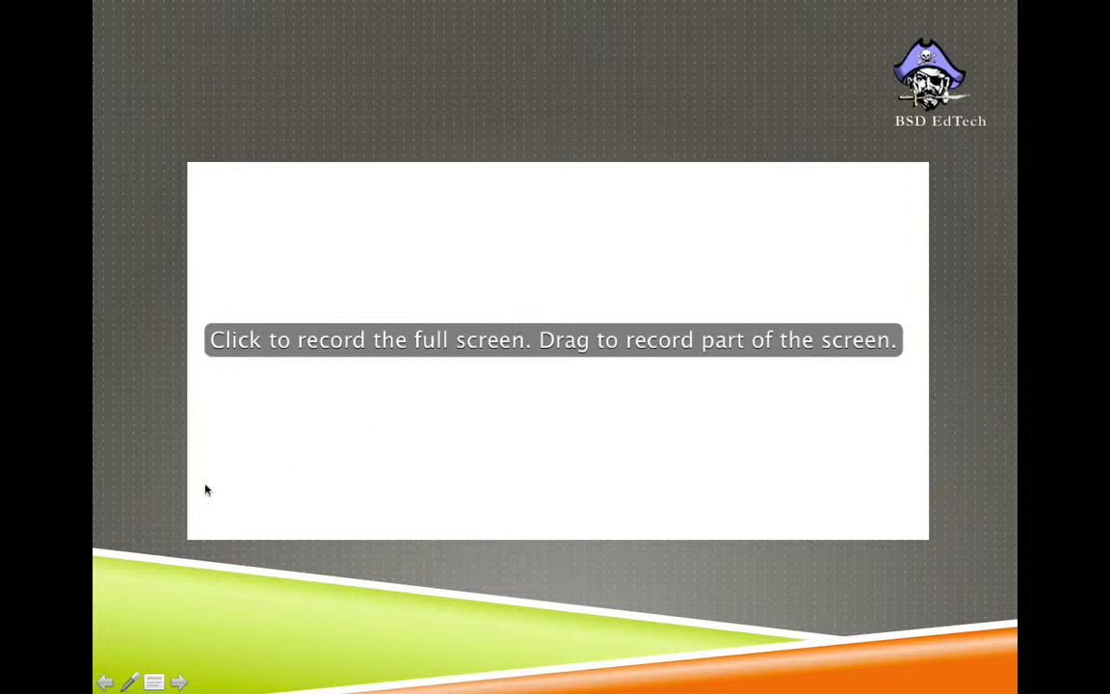
mouse_move(128, 522)
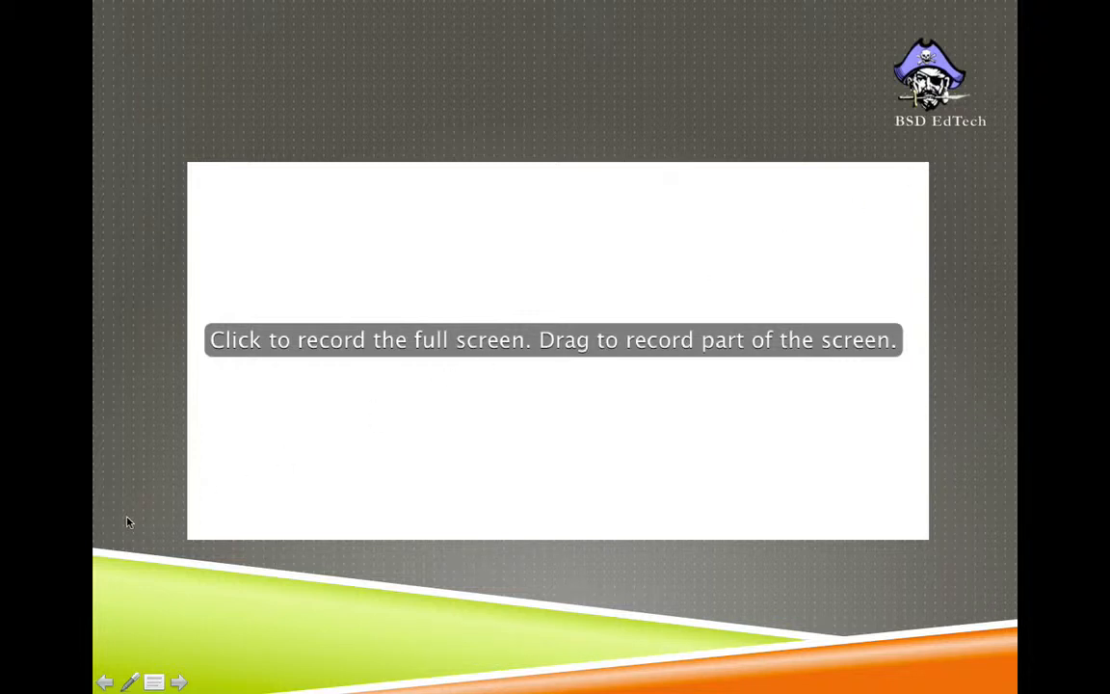
mouse_move(263, 548)
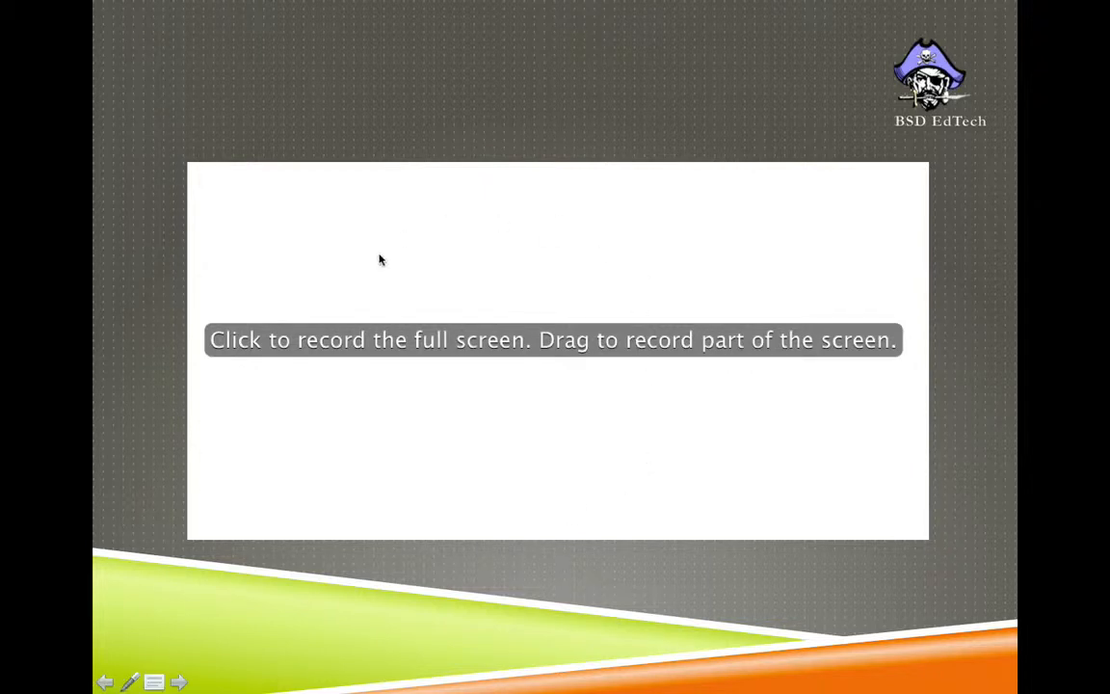
mouse_move(547, 209)
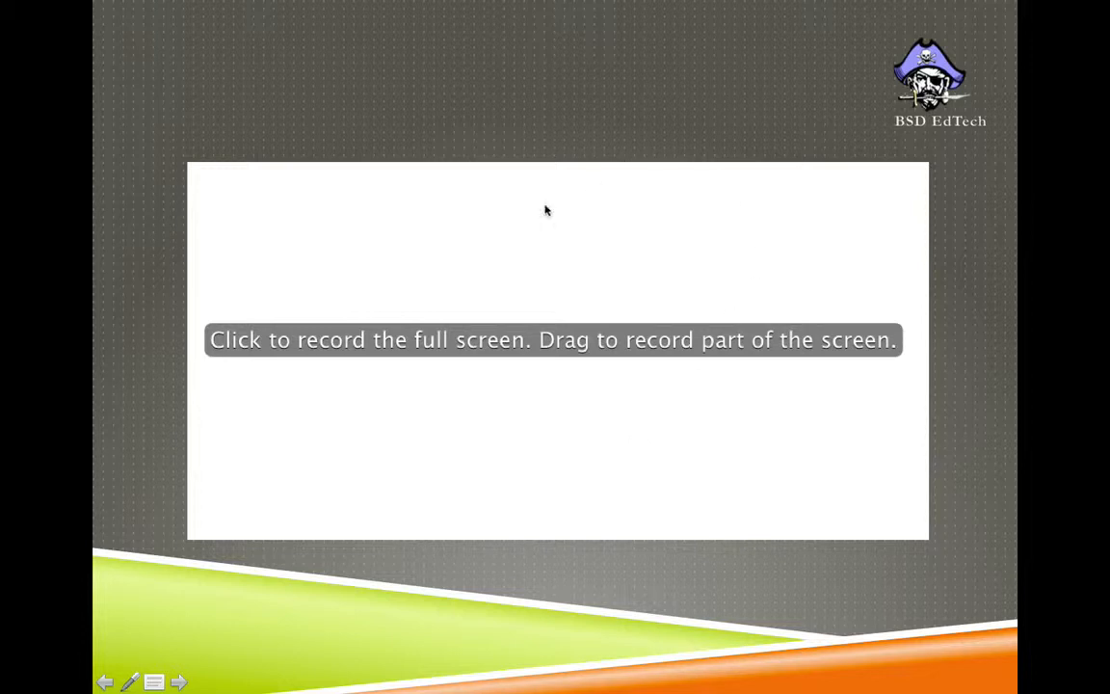
mouse_move(720, 230)
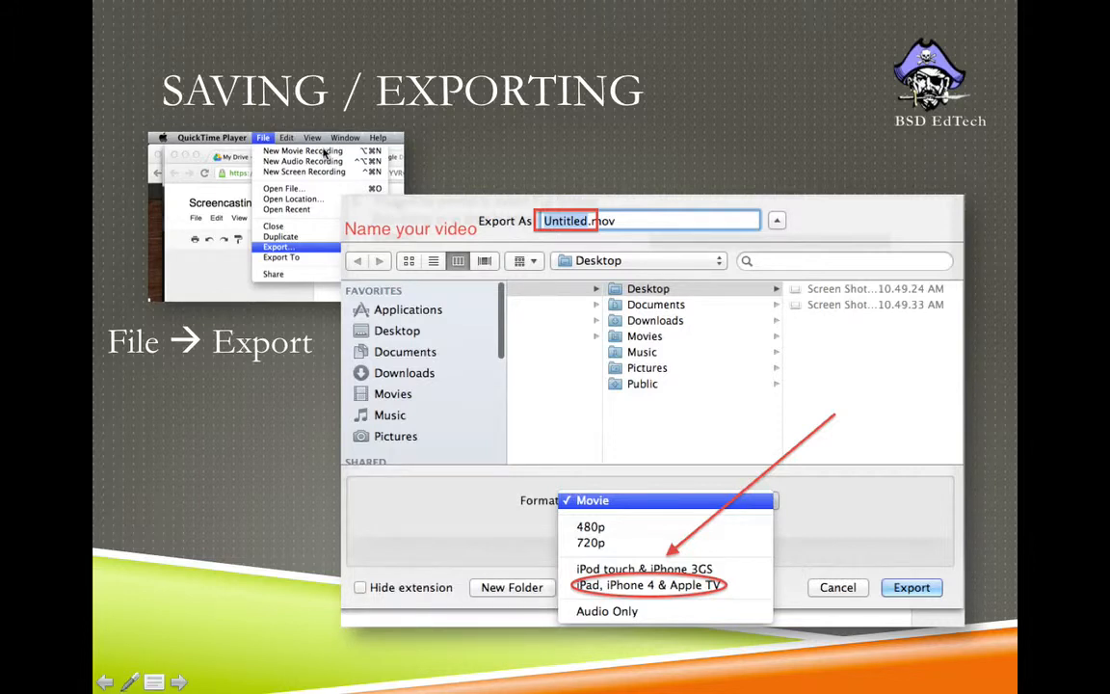
mouse_move(283, 227)
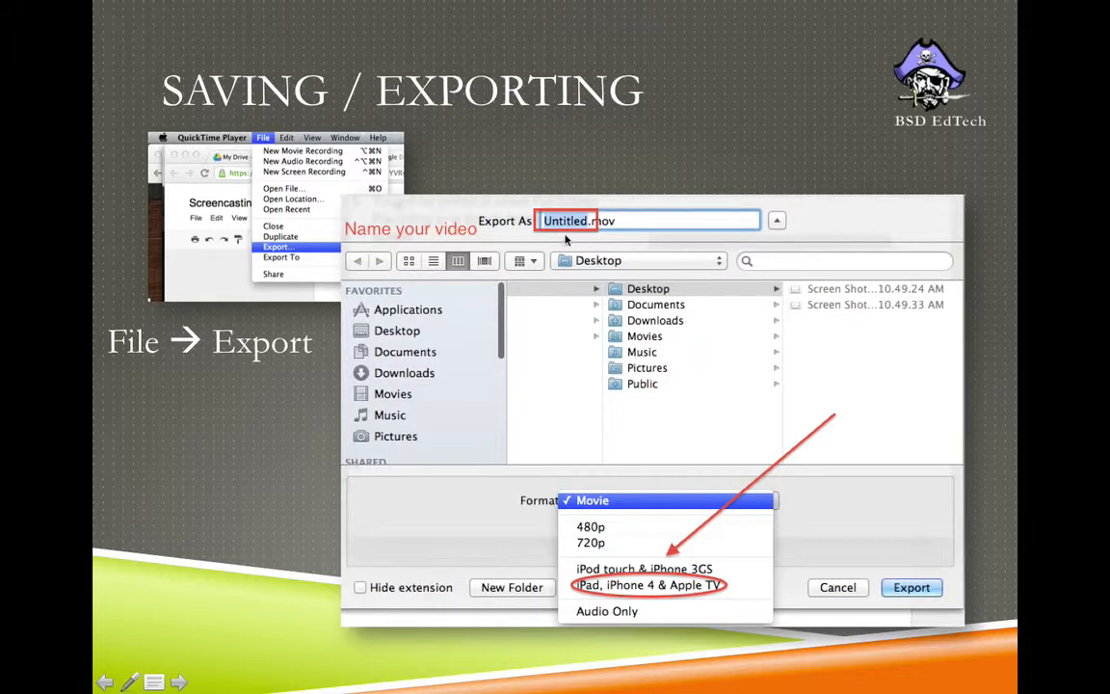
mouse_move(573, 238)
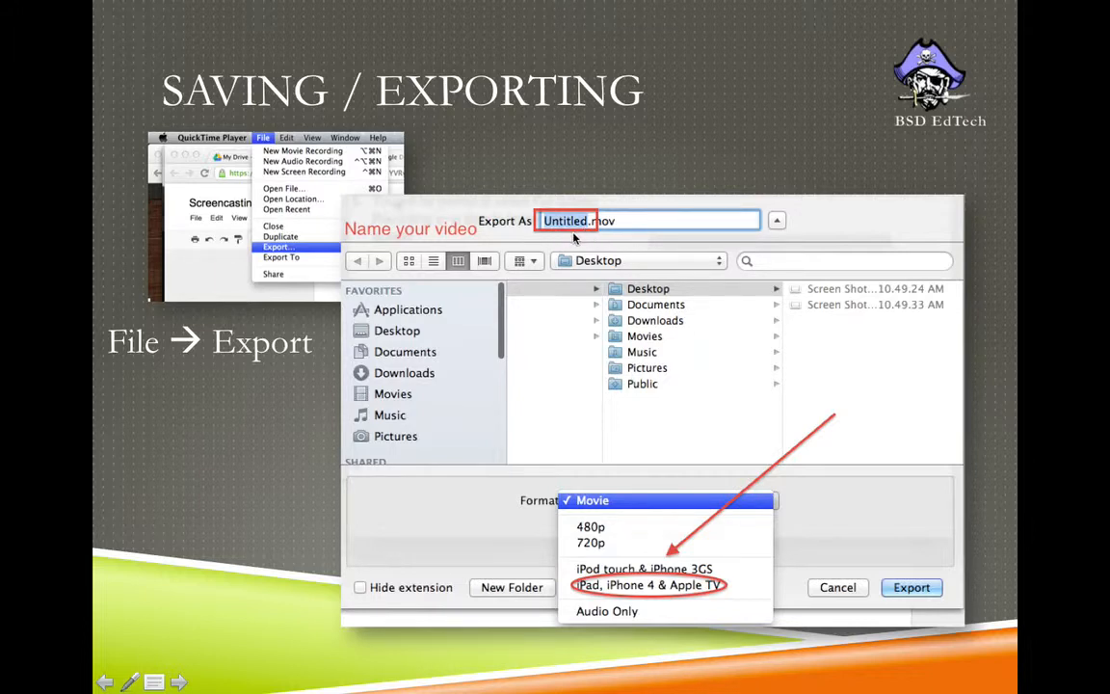
mouse_move(556, 491)
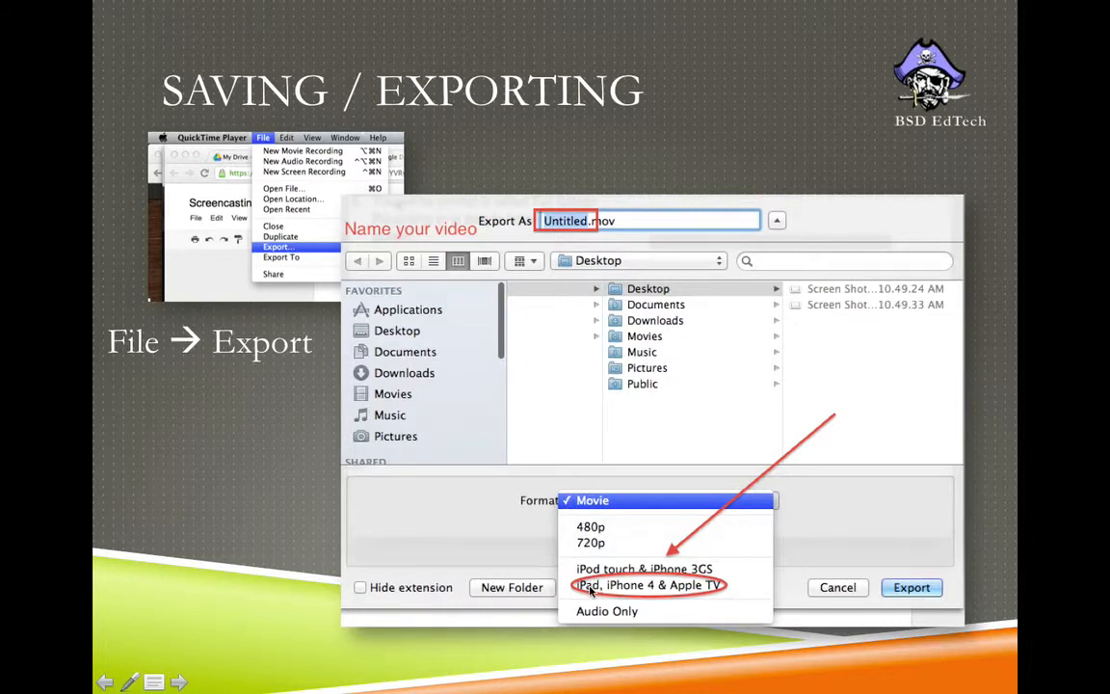
mouse_move(666, 599)
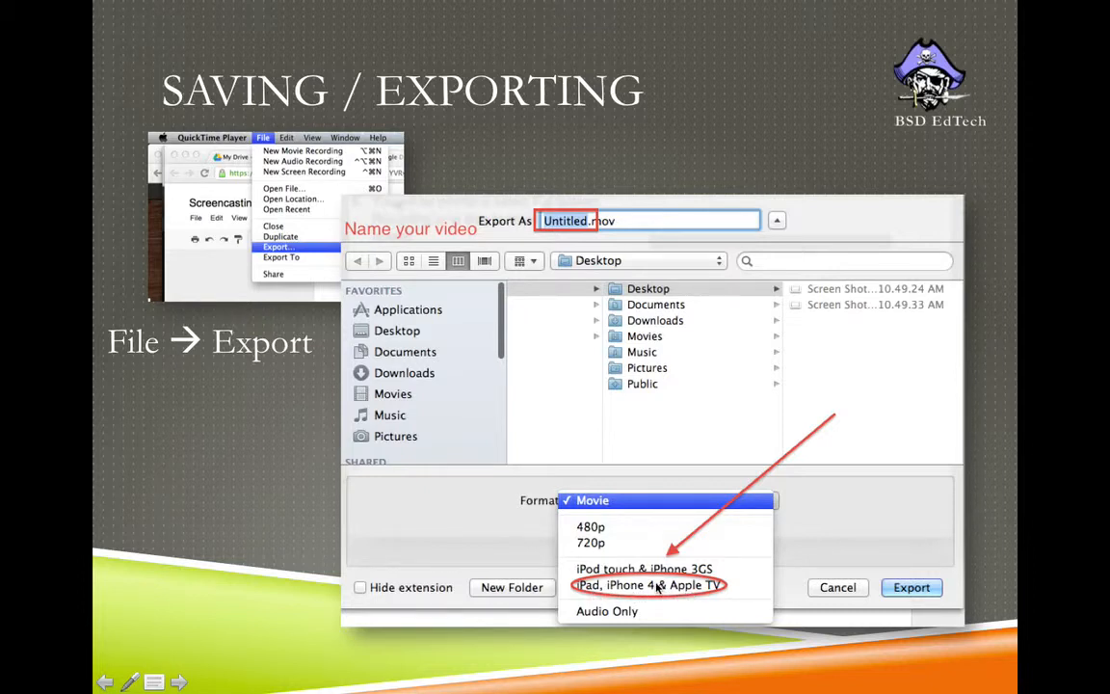
mouse_move(668, 586)
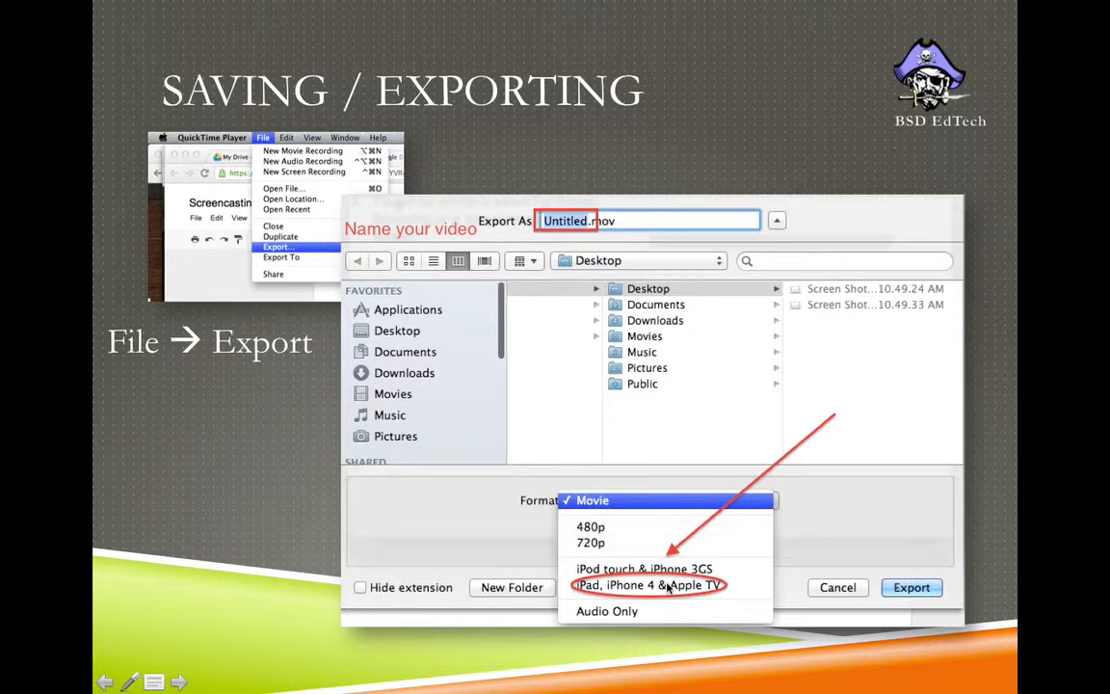
mouse_move(625, 527)
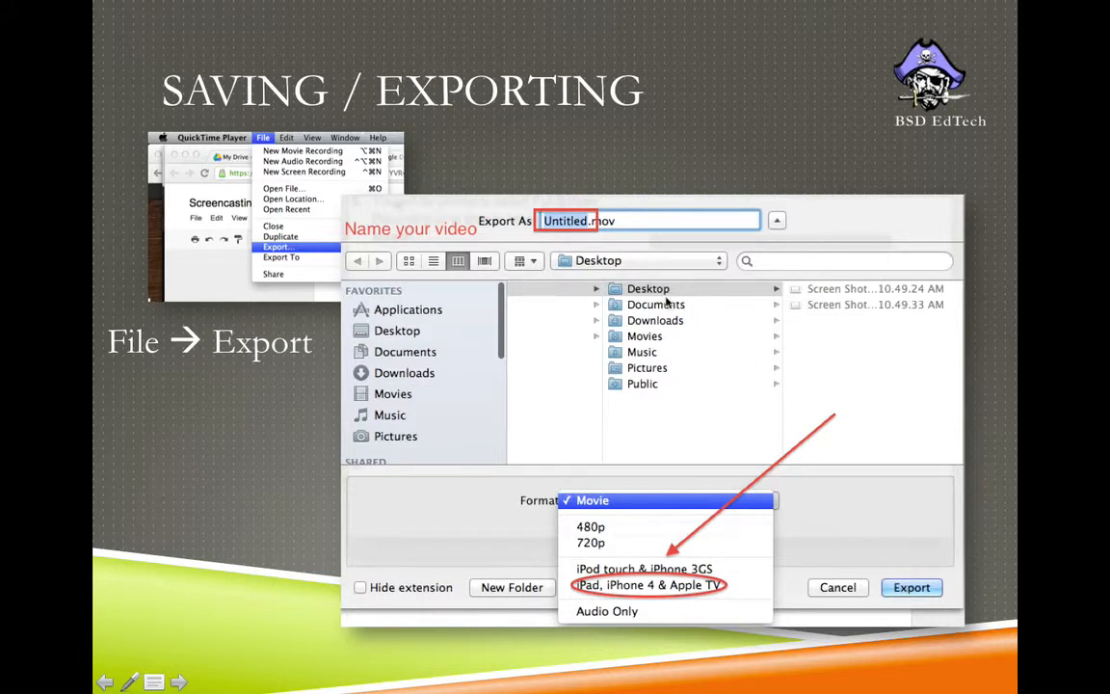
mouse_move(843, 329)
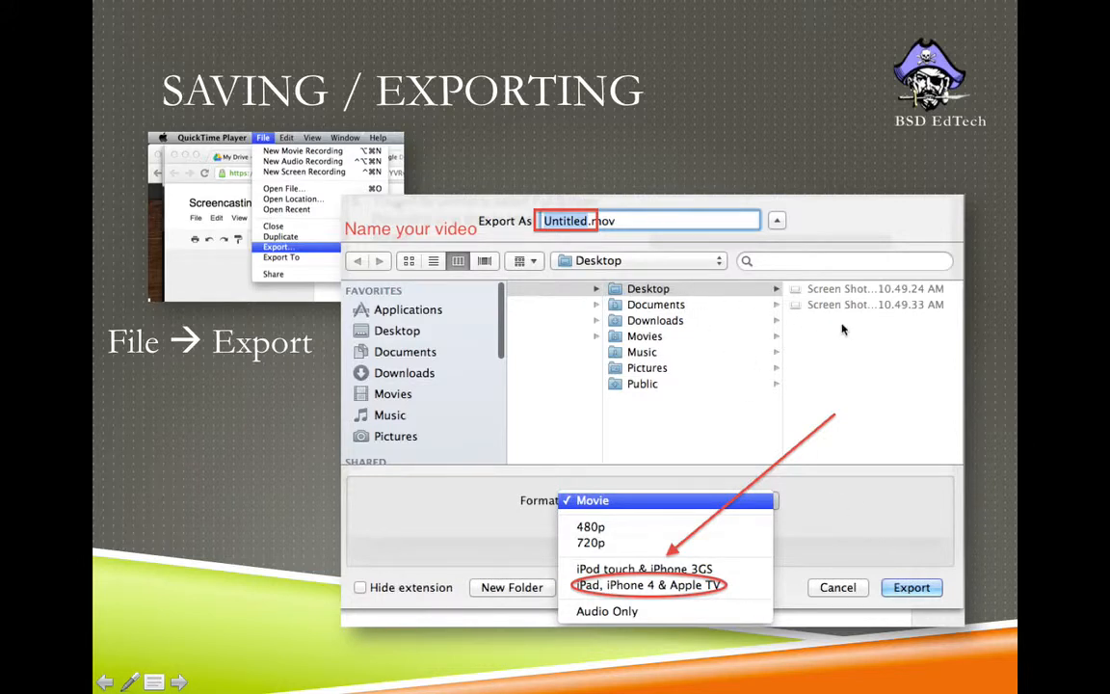